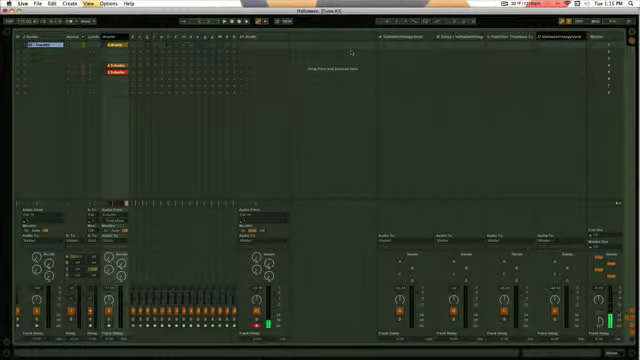
- Switch the project from the mixer to the Arrange timeline showing all track clips
key(tab)
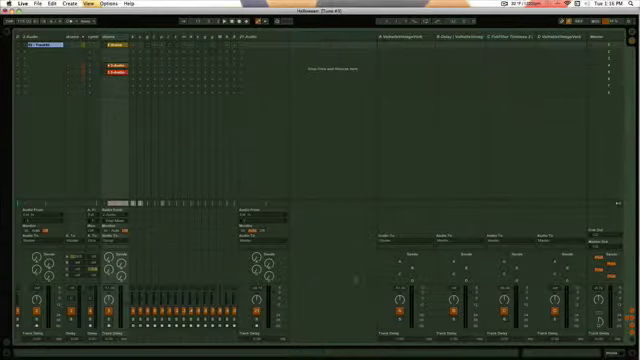
key(tab)
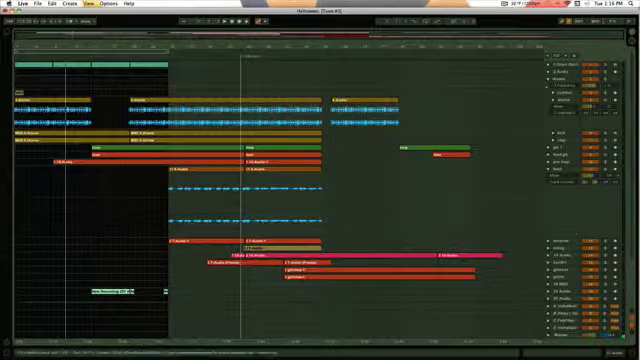